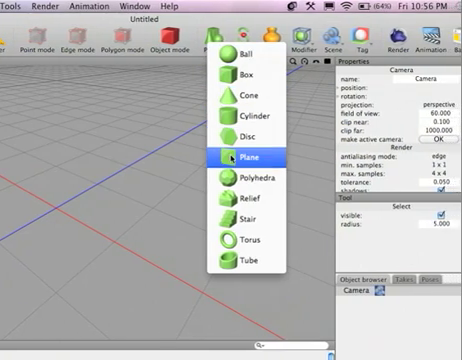
Step: Add a flat Plane primitive to the scene
click(242, 160)
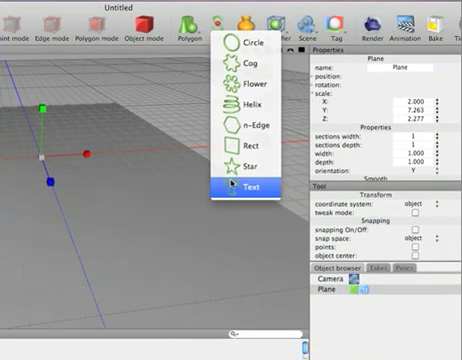
Step: Add a Text spline object and set its Text field to 'Welcome'
click(244, 194)
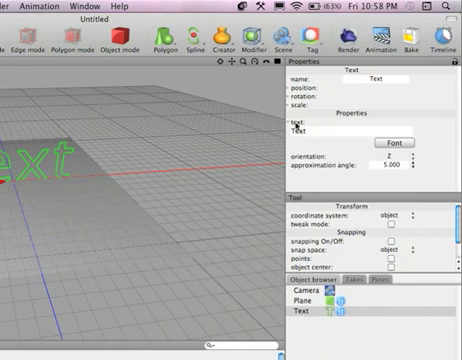
click(304, 130)
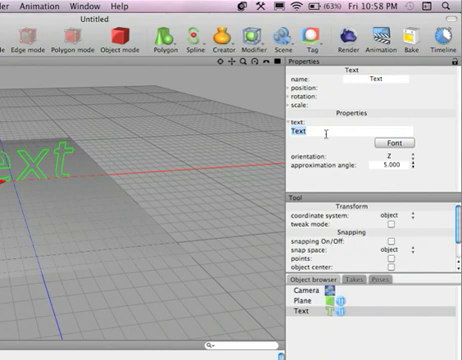
text(Welcome)
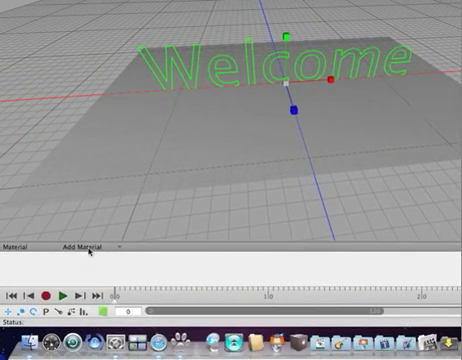
Step: Create a new material and pick the wallpaper image for its texture slot
click(78, 244)
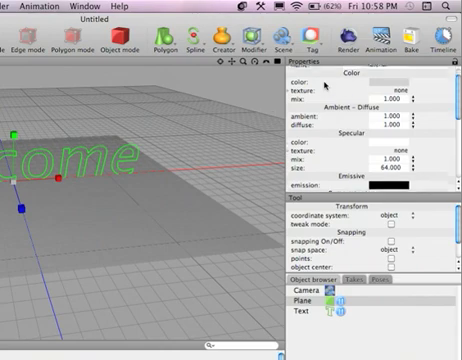
scroll(down, 3)
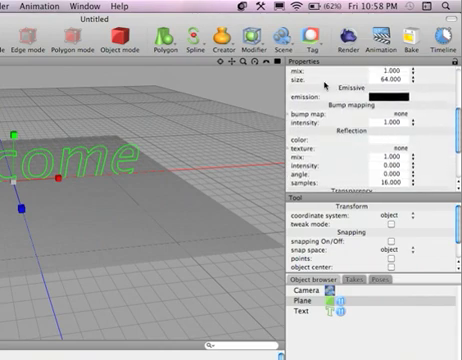
scroll(down, 3)
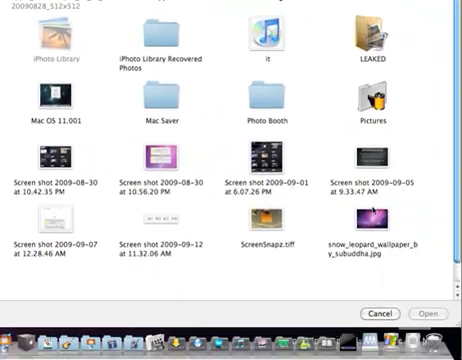
click(432, 314)
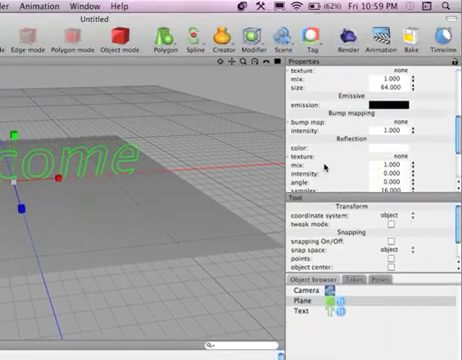
Step: Apply the wallpaper texture material so the plane shows the starry image
scroll(down, 3)
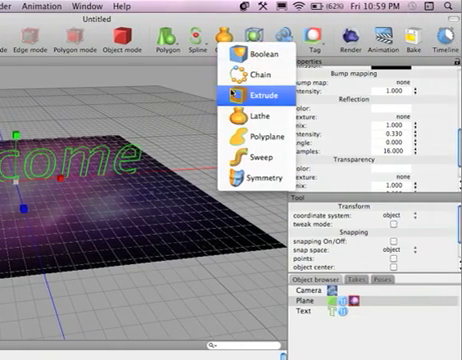
Step: Add an Extrude modifier and place it on the Welcome text in the Object Browser
click(254, 92)
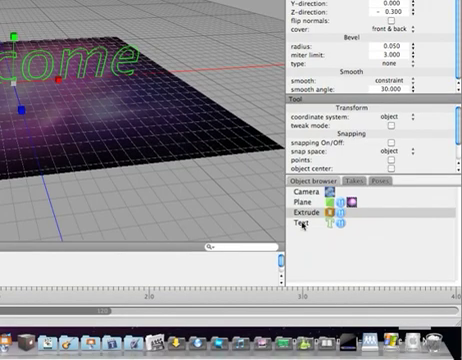
click(312, 212)
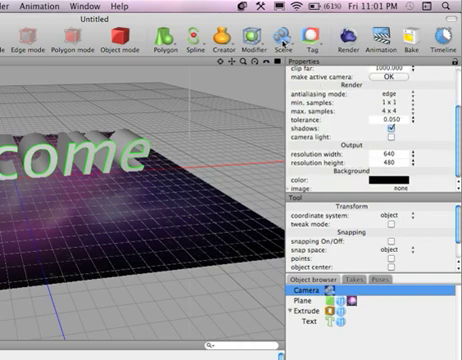
Step: Add a Light object to the scene via the Objects menu
click(306, 36)
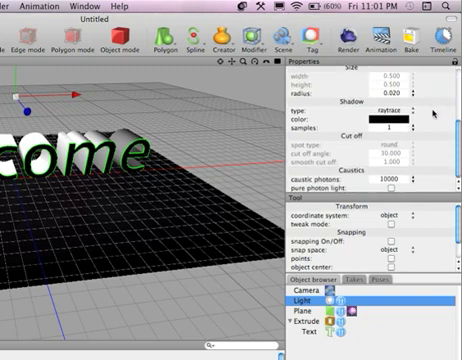
Step: Set the light's Shadow type to raytraced
click(404, 112)
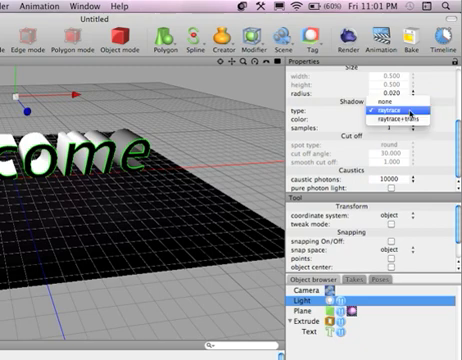
click(404, 124)
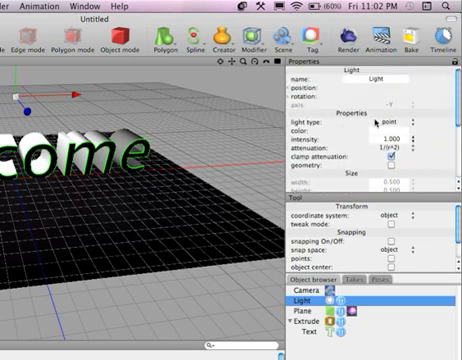
scroll(down, 3)
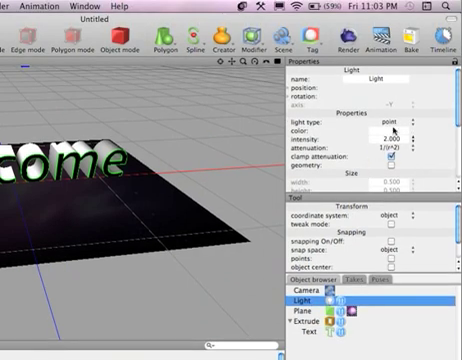
Step: Set the light's Light type to spot
click(400, 128)
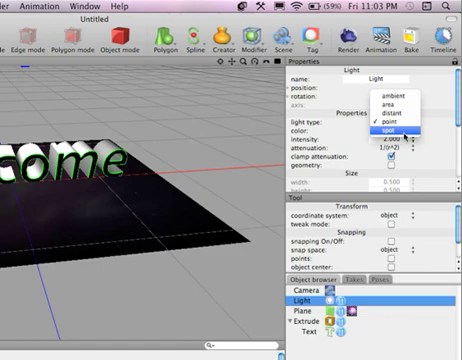
click(388, 132)
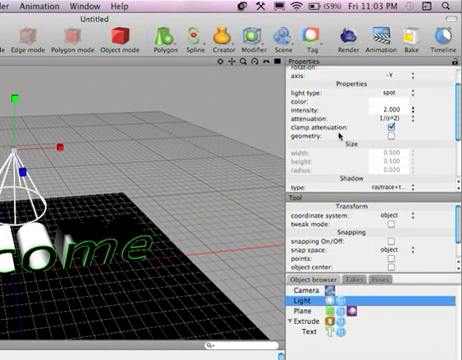
scroll(down, 3)
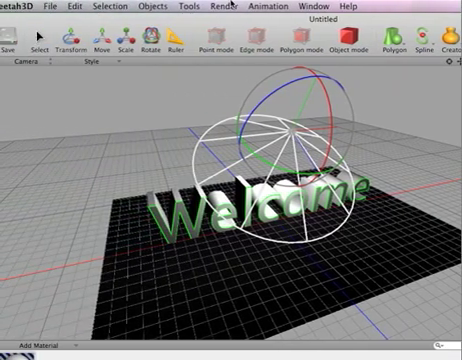
Step: Start a render of the lit Welcome scene
click(220, 8)
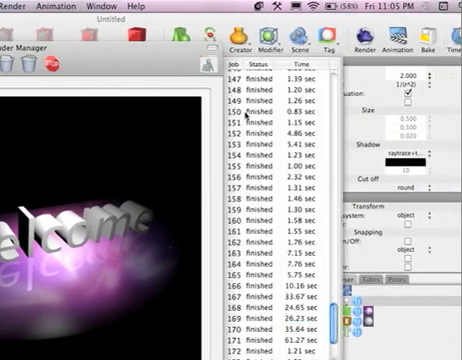
Step: Review the finished Welcome render in the Render Manager
scroll(up, 3)
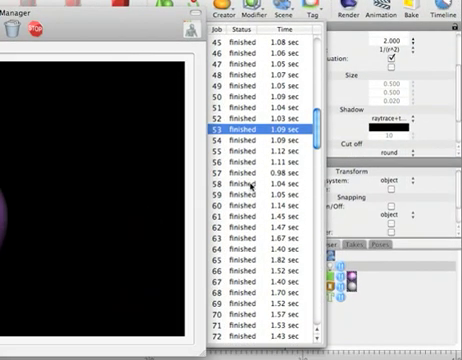